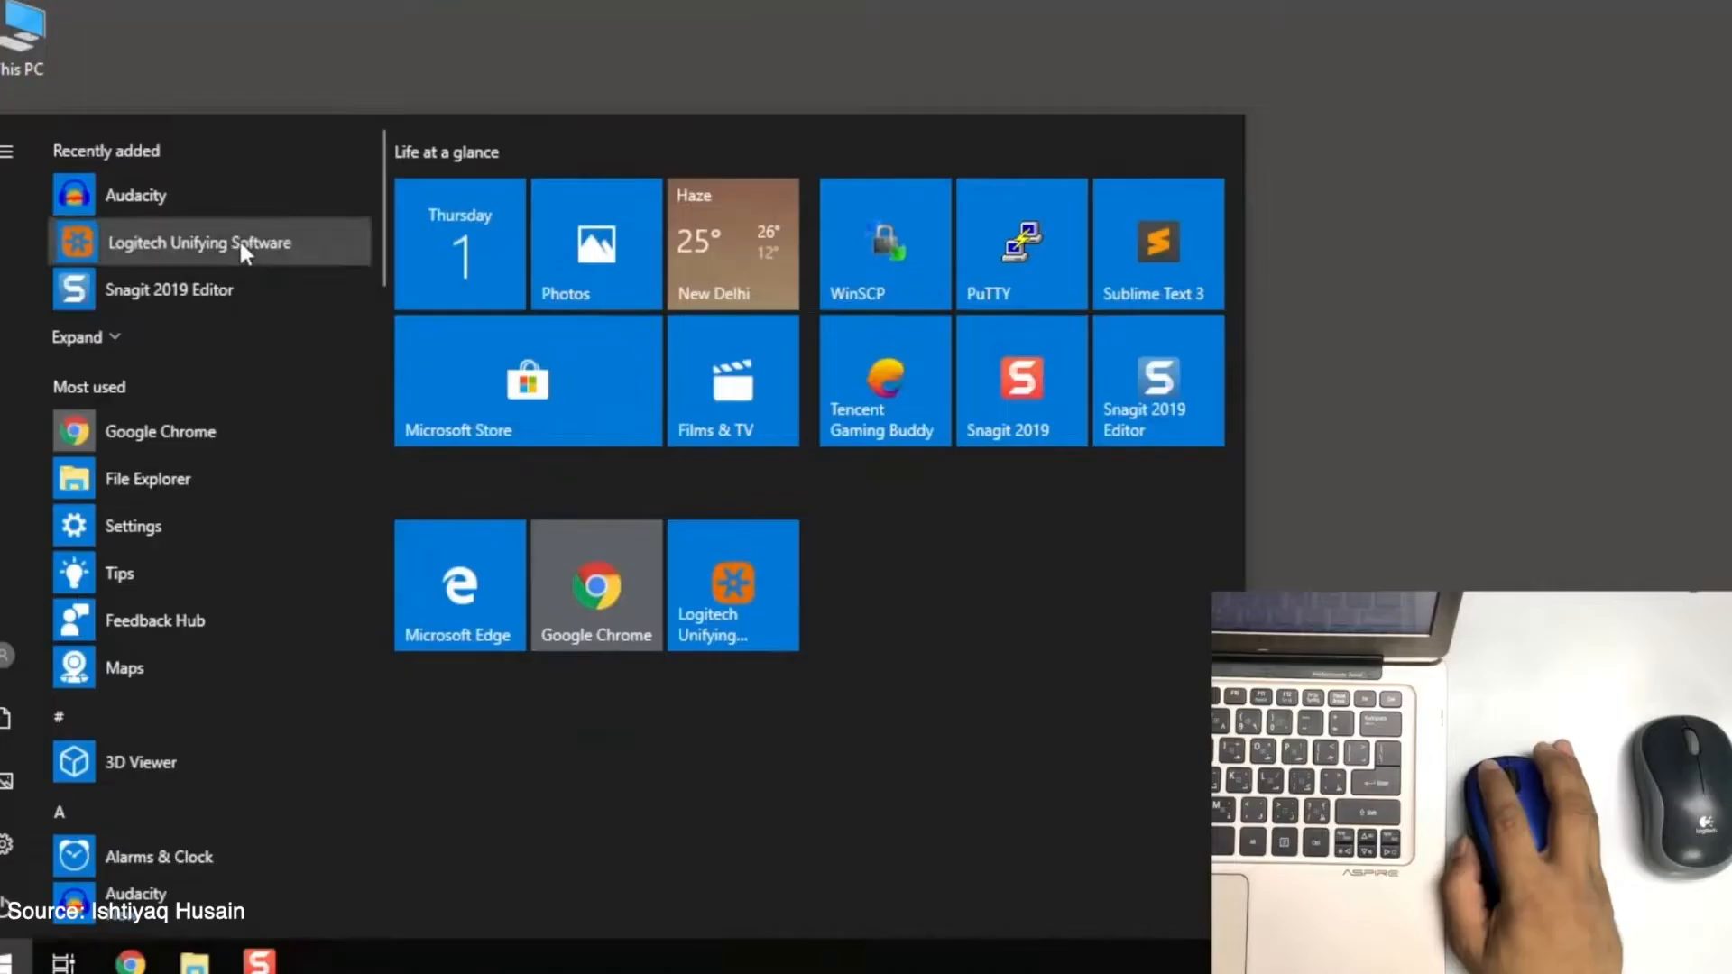
Step: Launch Logitech Unifying Software from Recently added and advance past the Welcome screen
click(201, 241)
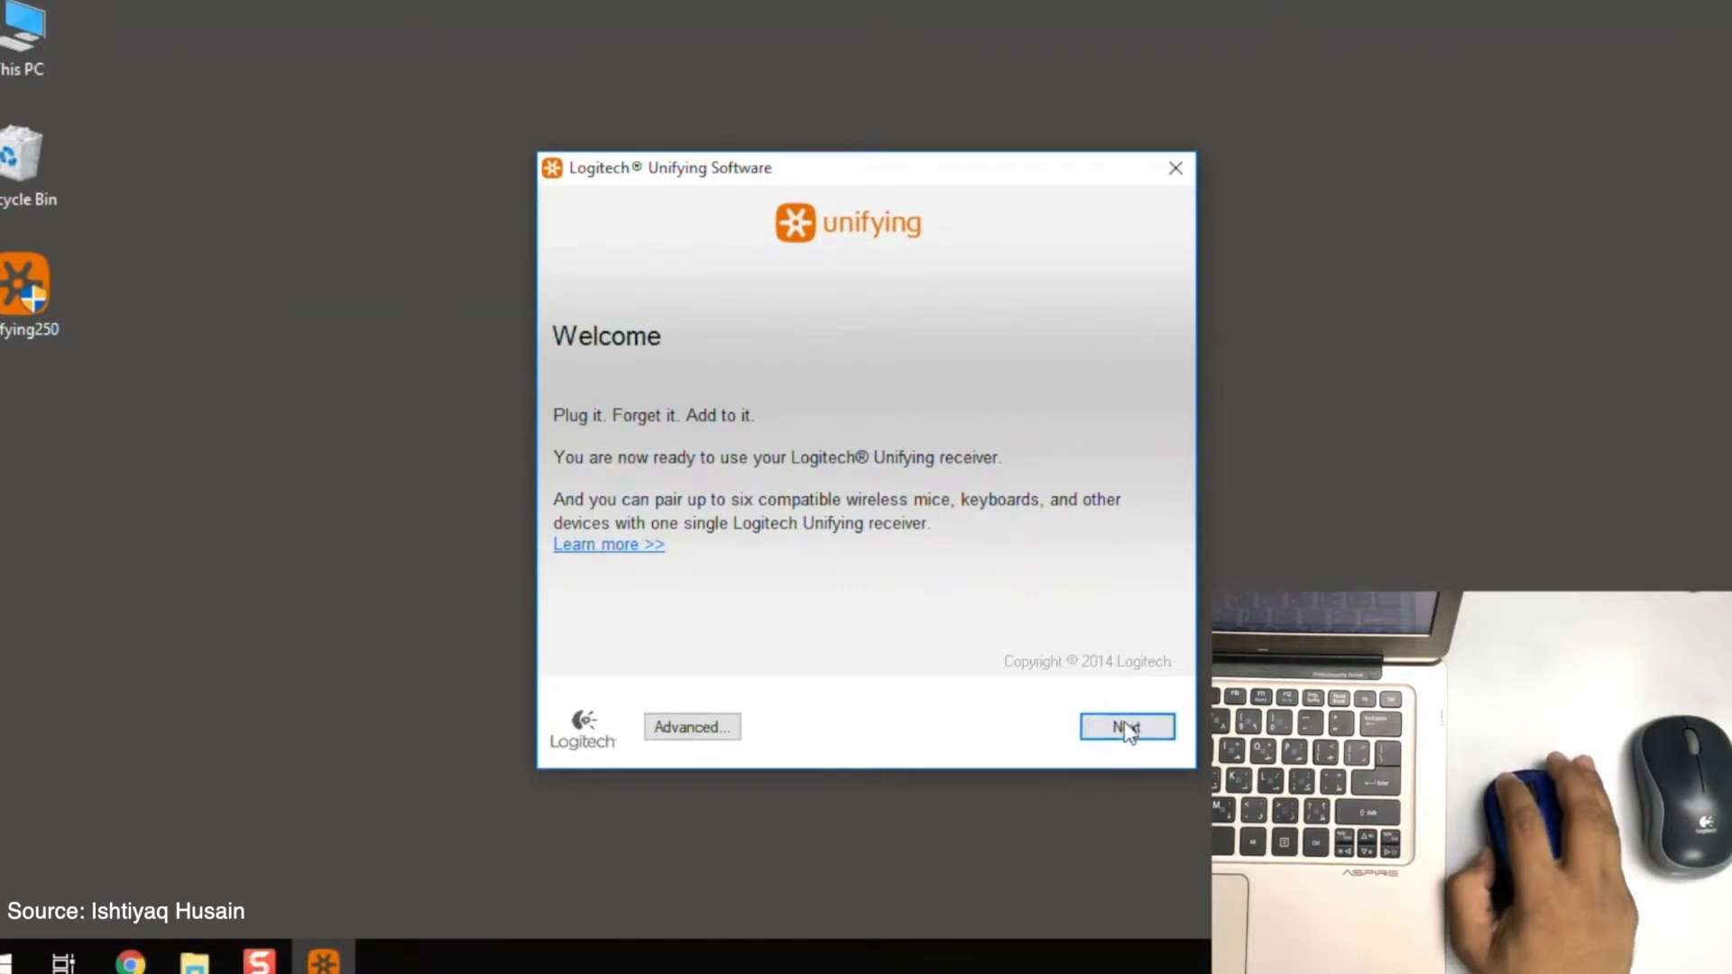
click(1125, 727)
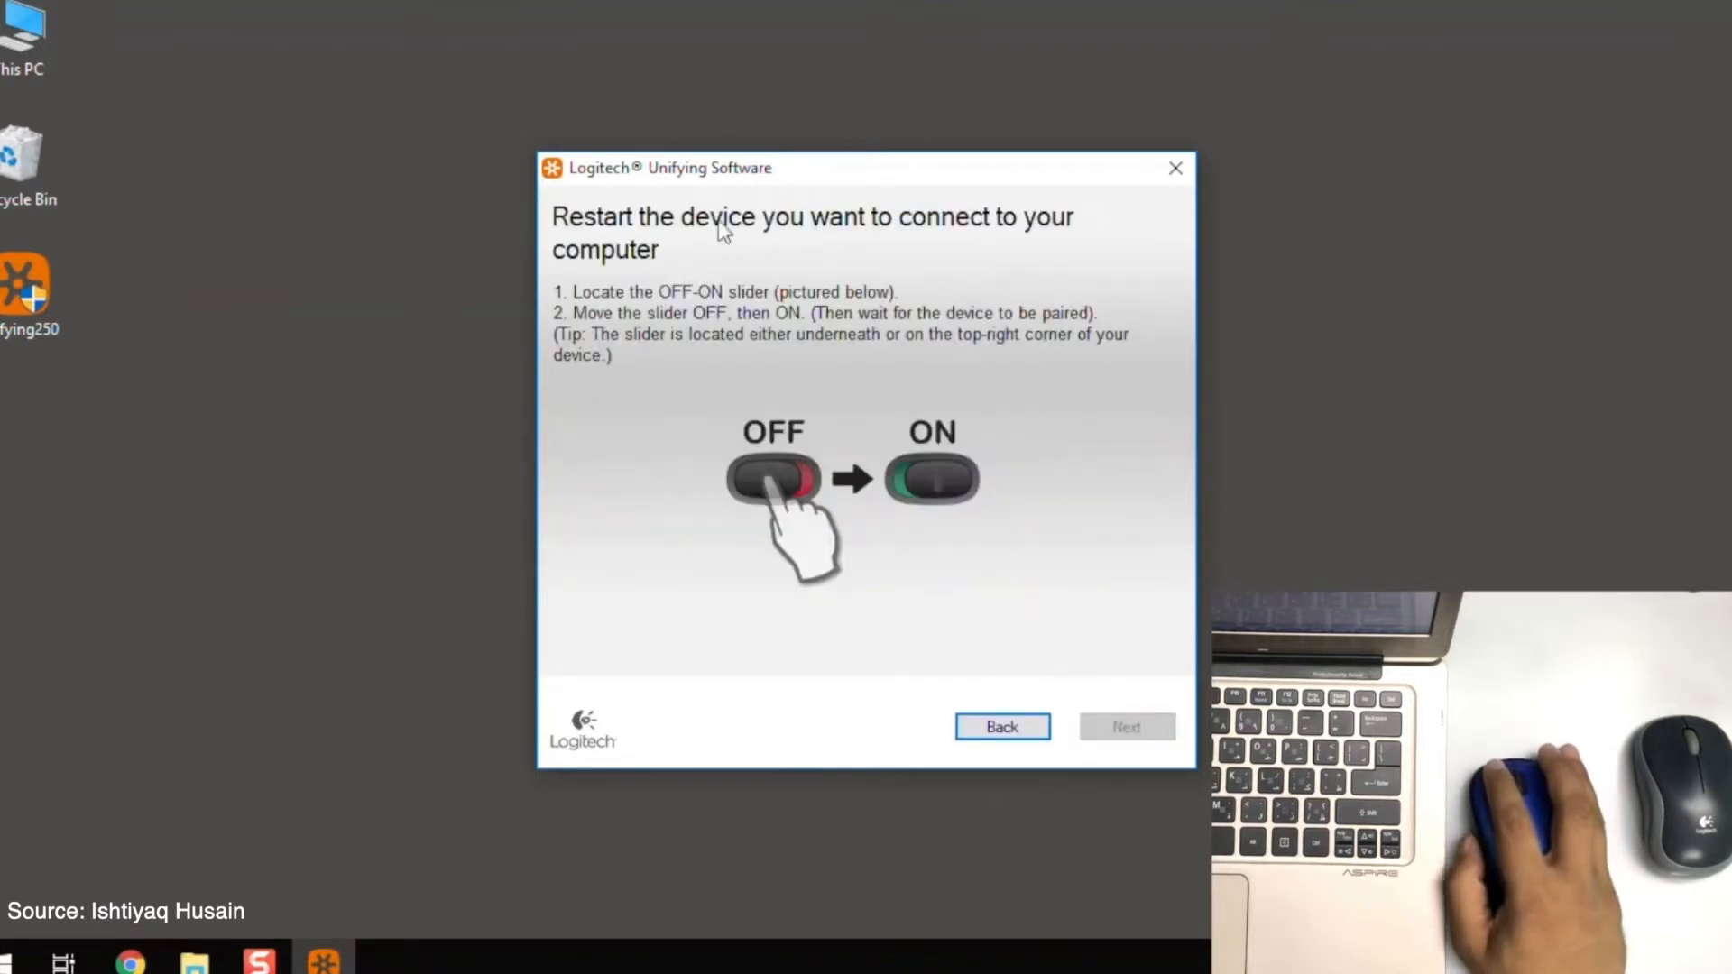